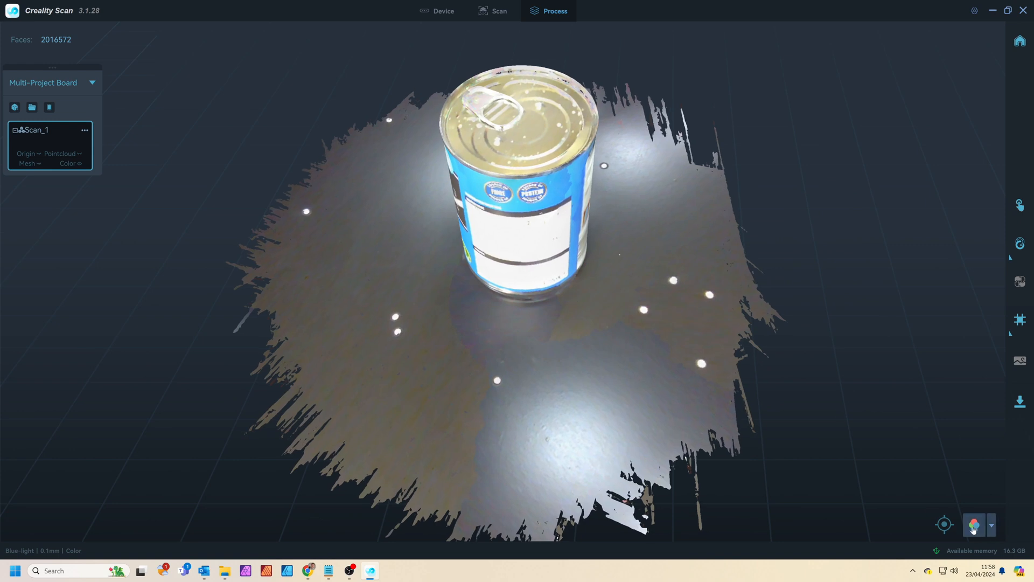
Step: Switch the blue-laser can scan to untextured geometry shading and orbit to inspect it
left_click(974, 524)
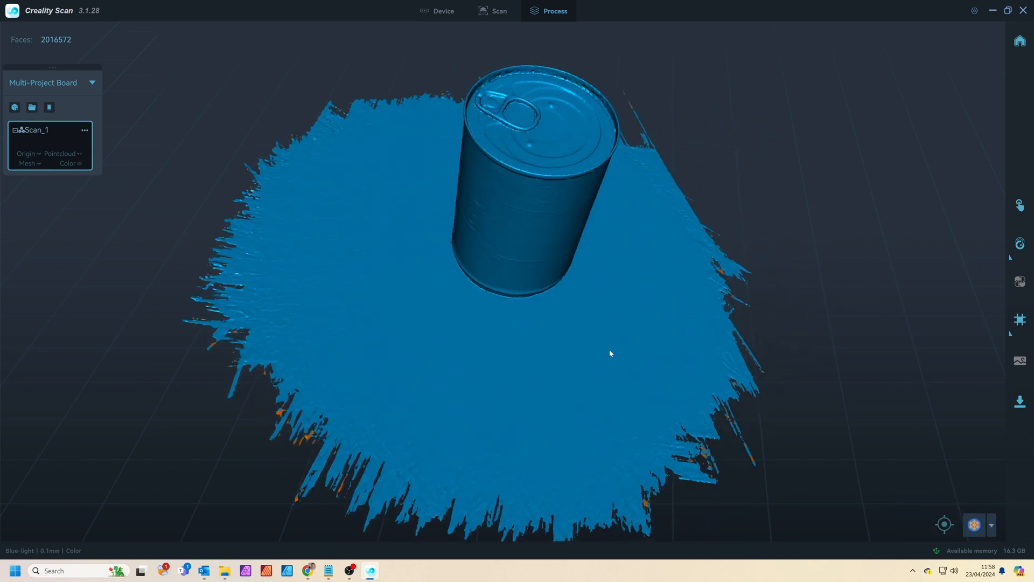
left_click_drag(610, 354, 393, 330)
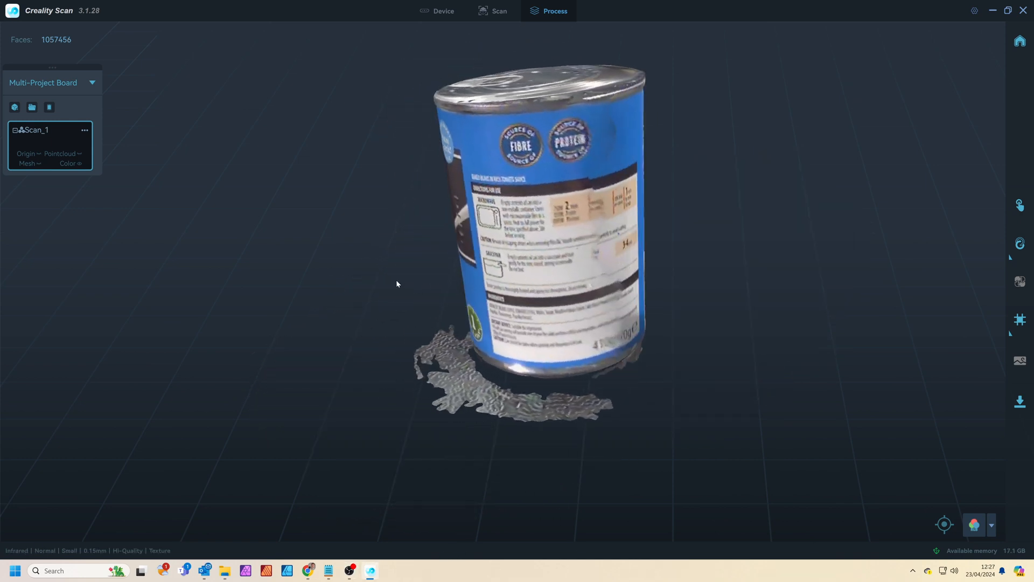
Step: Rotate the near-infrared can scan so its BAKED BEANS front label faces the camera
left_click_drag(396, 283, 434, 304)
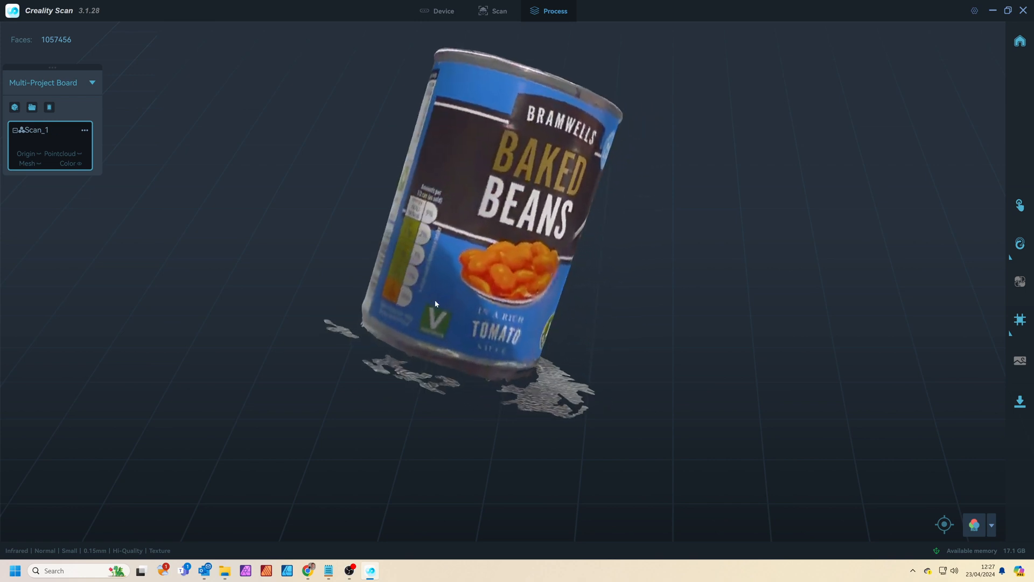